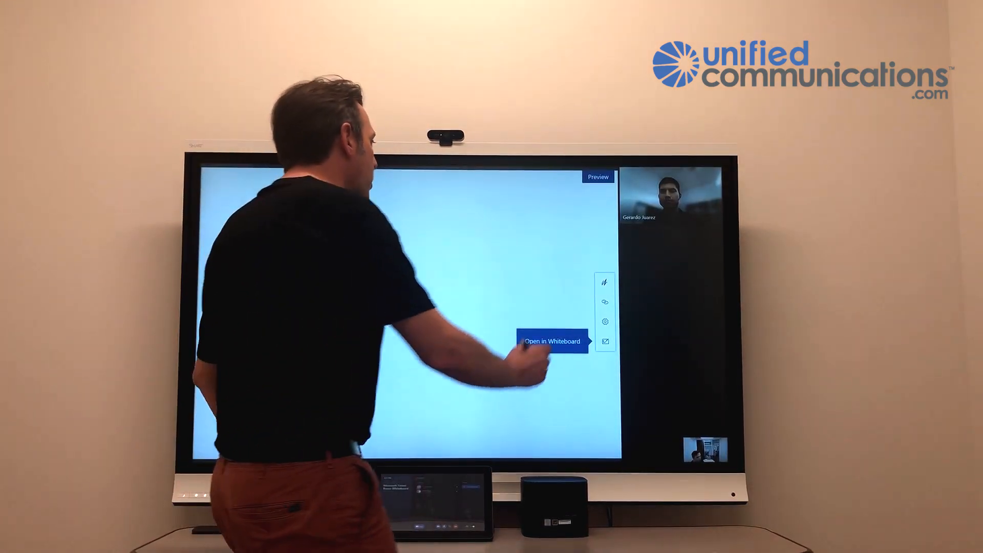
- Open the blank shared board in Whiteboard so its pens and eraser are available
{"action": "left_click", "coordinate": [550, 341]}
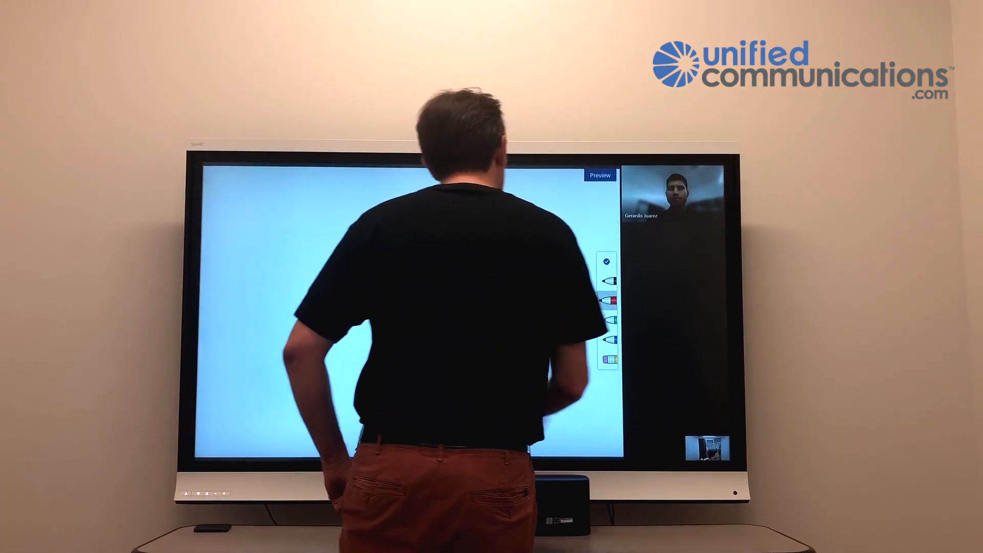